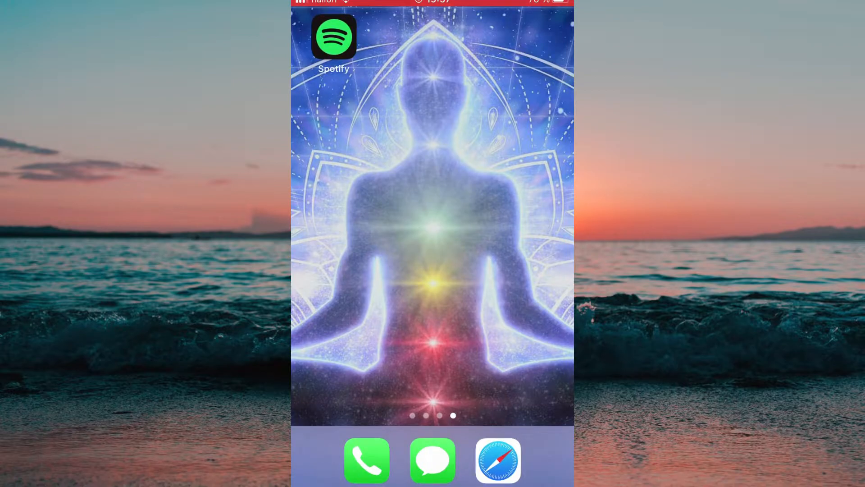
# Step: Launch Spotify from the home screen and go from its home feed into Settings
pyautogui.click(332, 36)
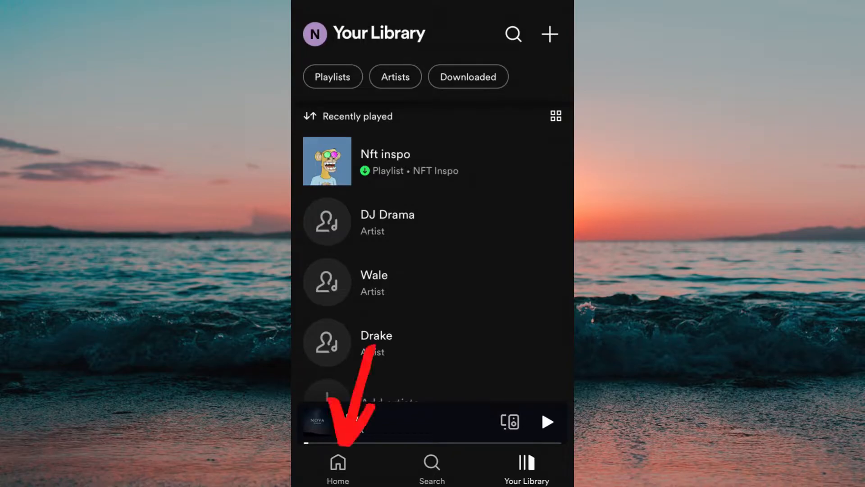
pyautogui.click(337, 466)
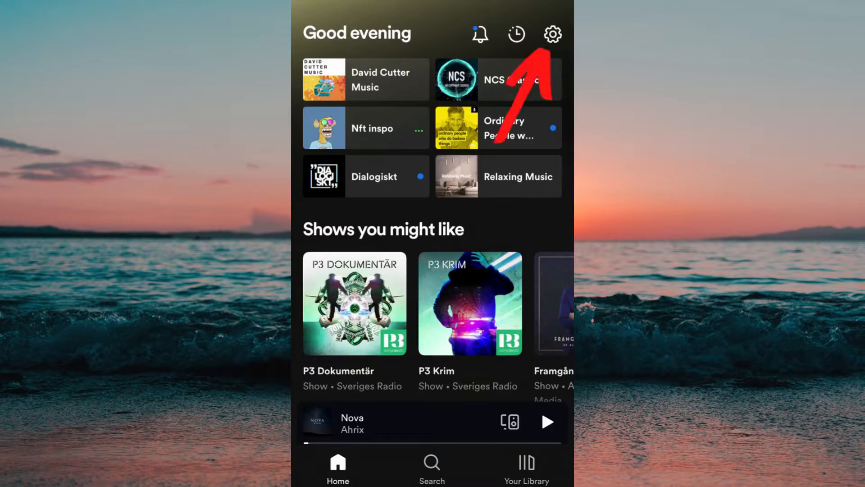
pyautogui.click(552, 34)
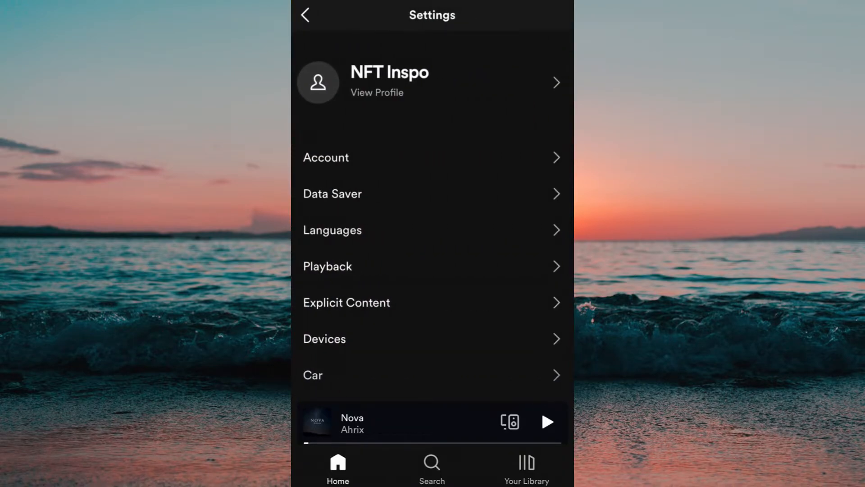
# Step: Enter Languages and accept the prompt to continue to the system language list
pyautogui.click(331, 230)
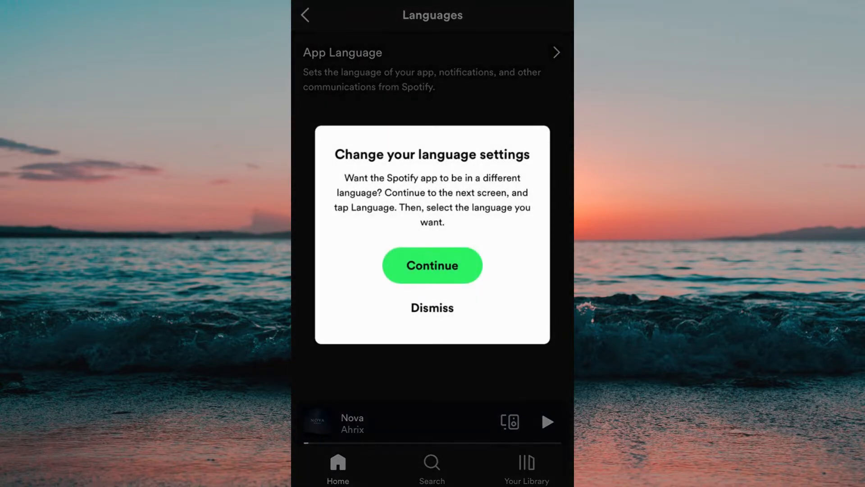
pyautogui.click(432, 265)
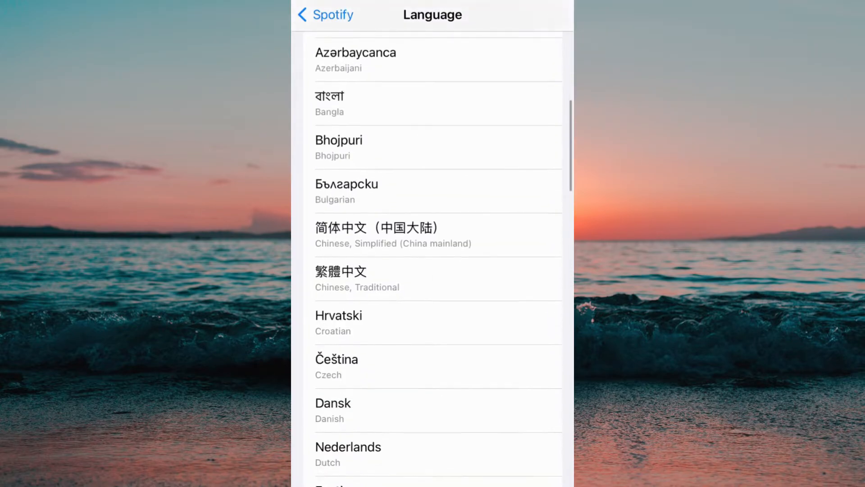
# Step: Scroll the iOS Settings language list for Spotify down to Hebrew, Hindi, Italian, Japanese and Korean
pyautogui.scroll(-3)
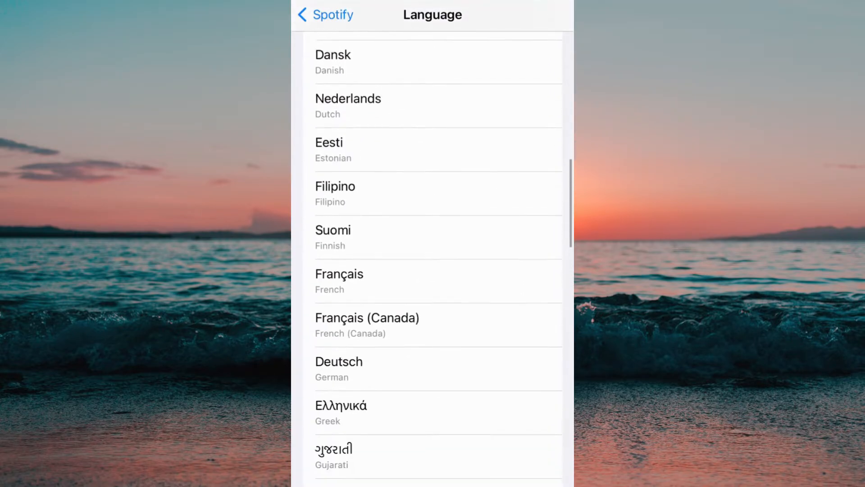
pyautogui.scroll(-3)
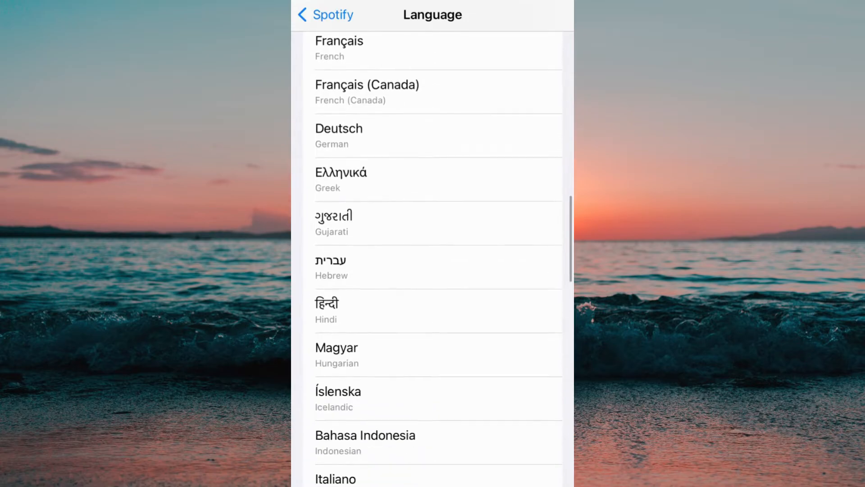
pyautogui.scroll(-3)
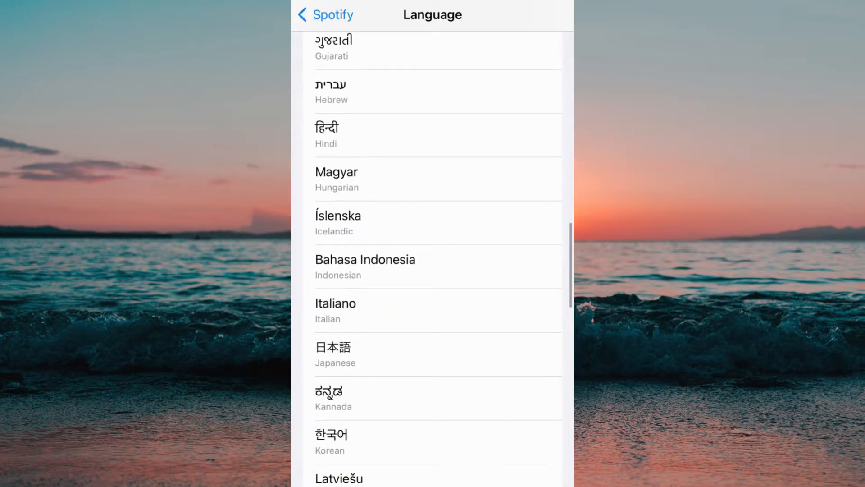
pyautogui.scroll(-3)
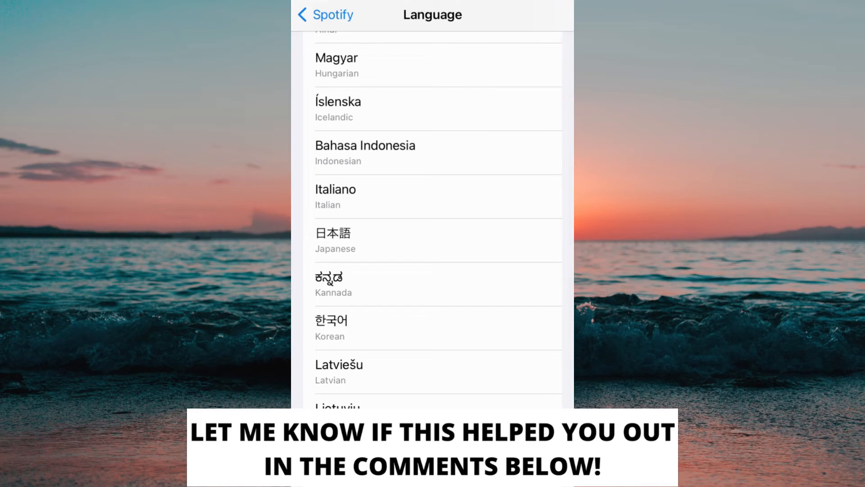
pyautogui.scroll(-3)
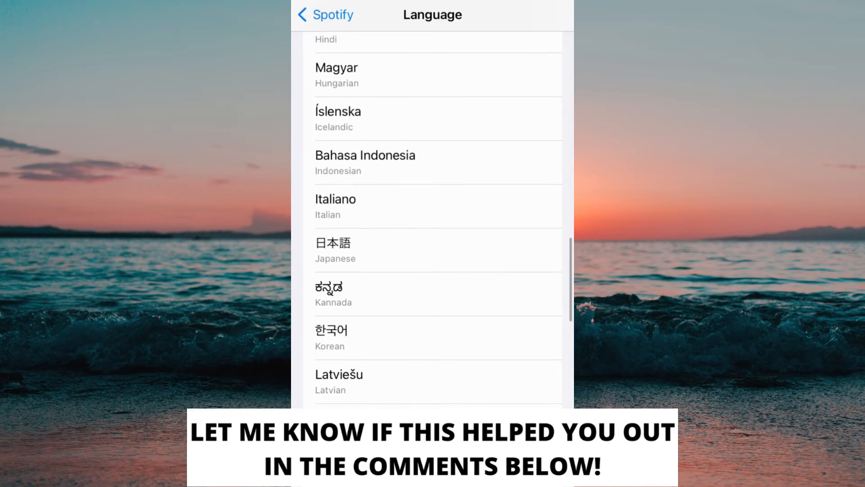